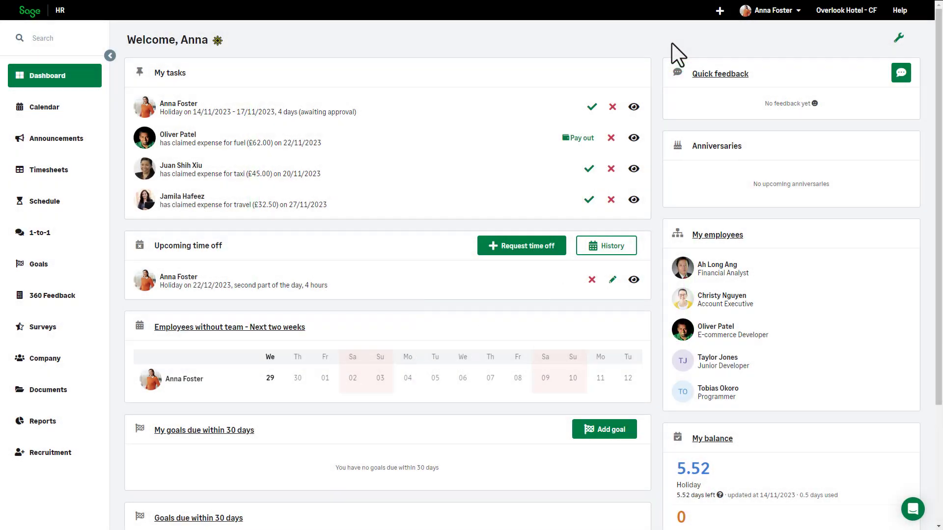
Go from the dashboard to company Settings and expand the Expenses section in the sidebar.
{"action": "left_click", "coordinate": [773, 10]}
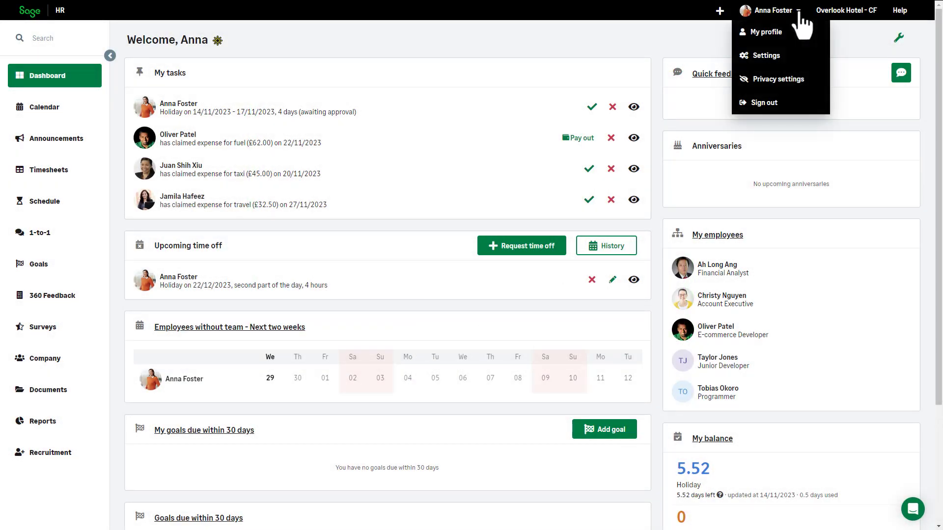
{"action": "mouse_move", "coordinate": [765, 55]}
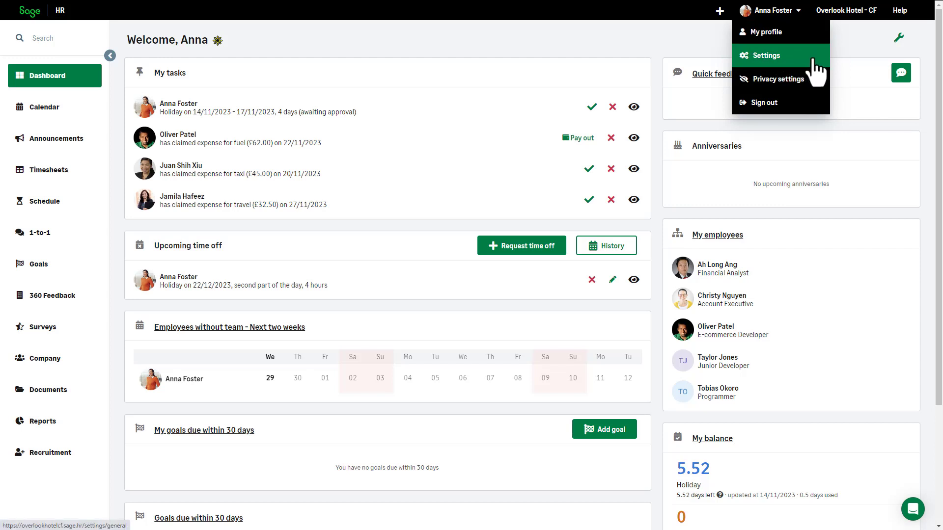
{"action": "left_click", "coordinate": [765, 55]}
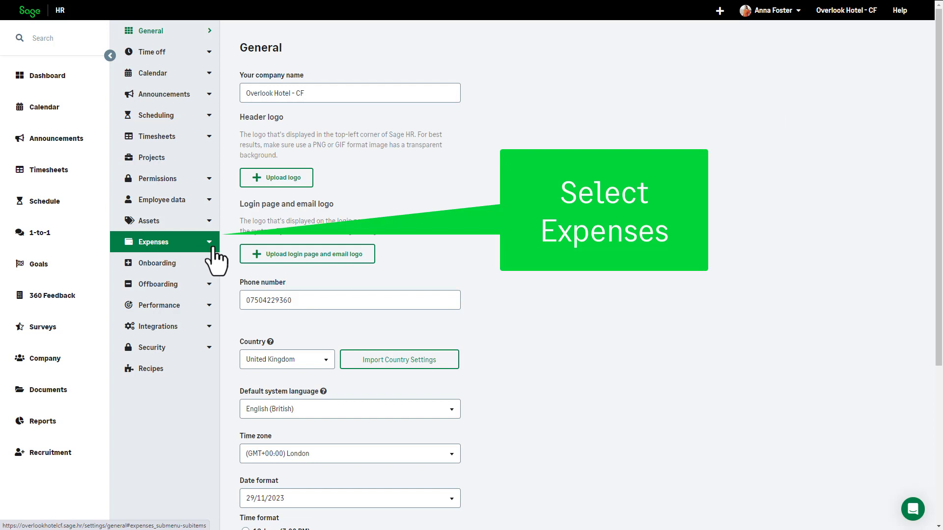
{"action": "left_click", "coordinate": [155, 242]}
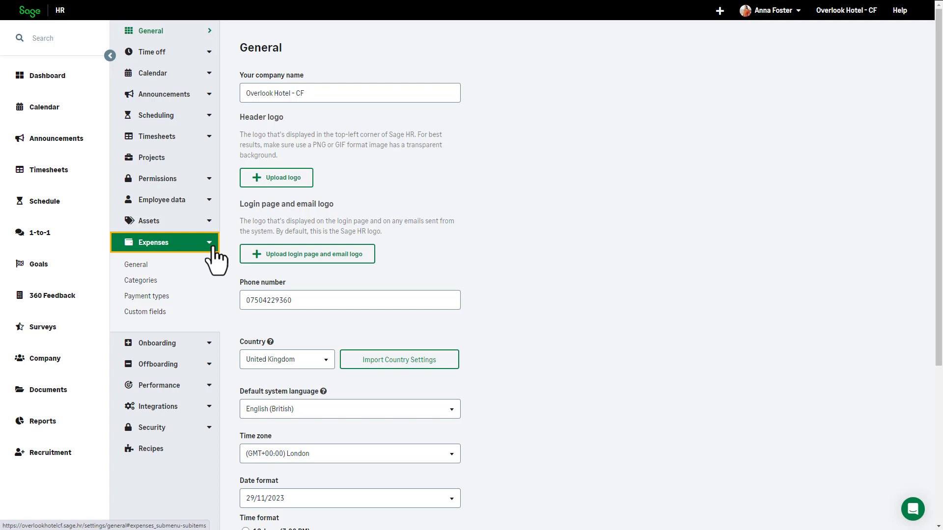
Show the Expenses General settings listing the existing expense groups.
{"action": "left_click", "coordinate": [136, 264]}
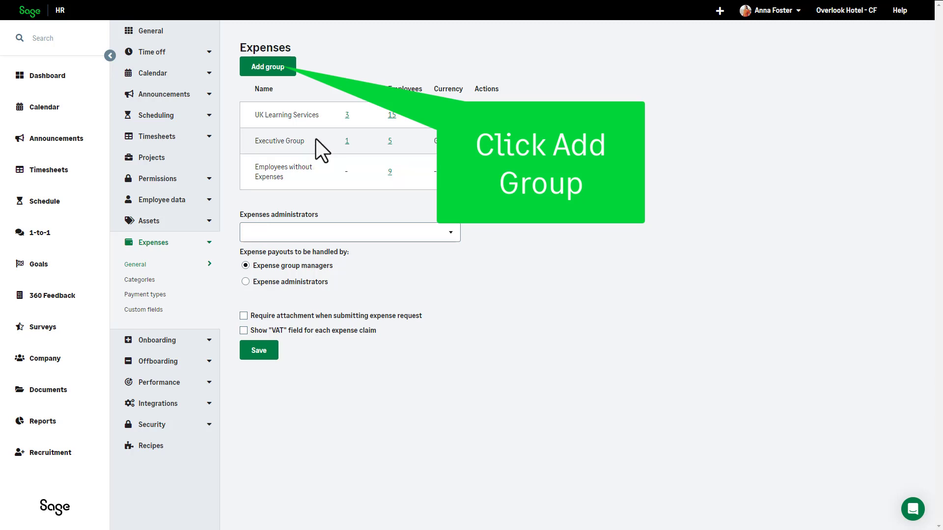
Start a new expense group named Sales Team with GBP as its currency.
{"action": "left_click", "coordinate": [267, 66]}
{"action": "type", "text": "Sales Team"}
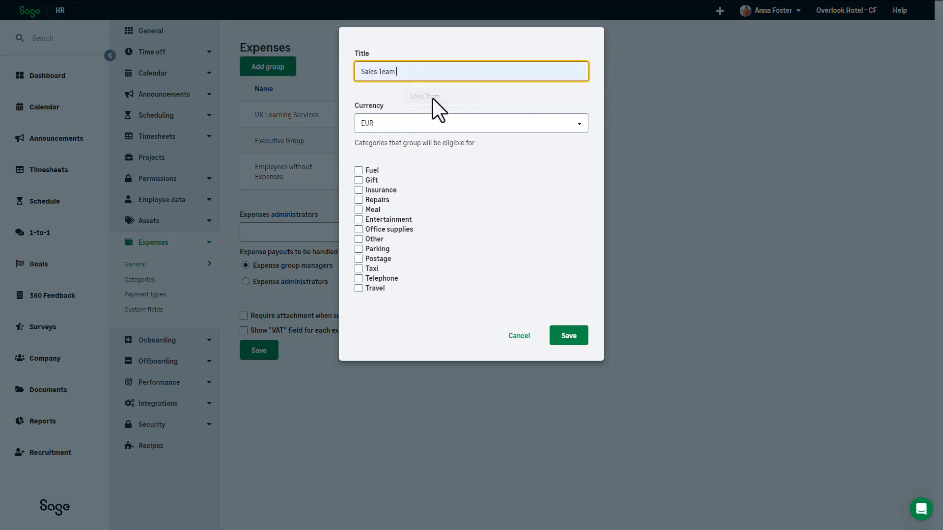
{"action": "left_click", "coordinate": [471, 124]}
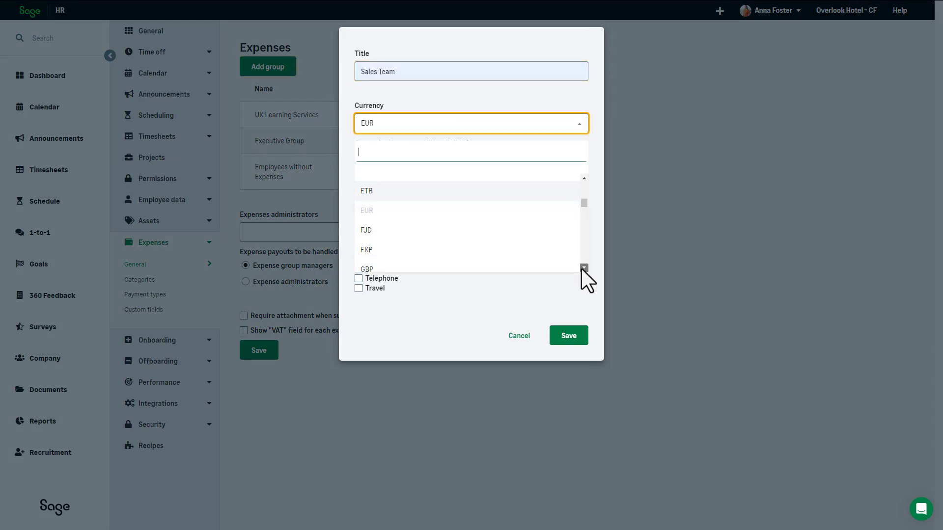
{"action": "left_click", "coordinate": [367, 267]}
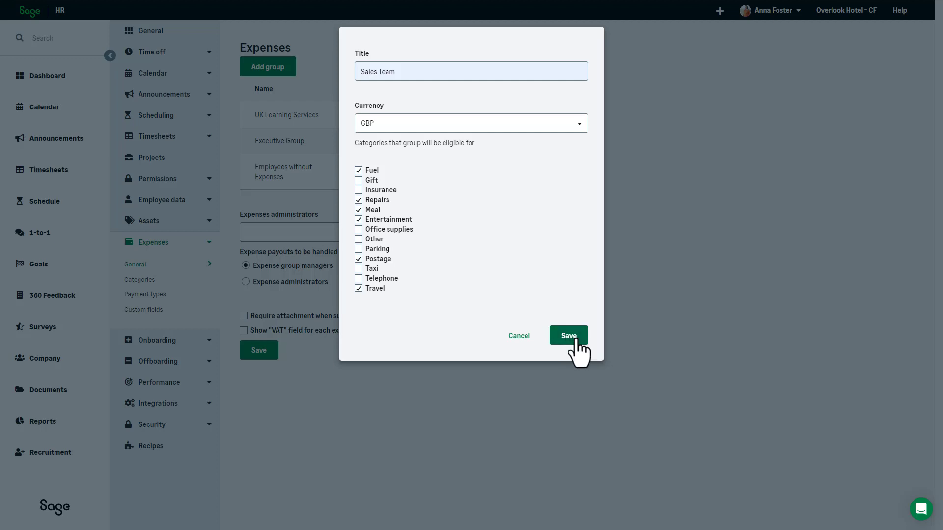
Save the Sales Team group and tick the first two people as its managers.
{"action": "left_click", "coordinate": [567, 336]}
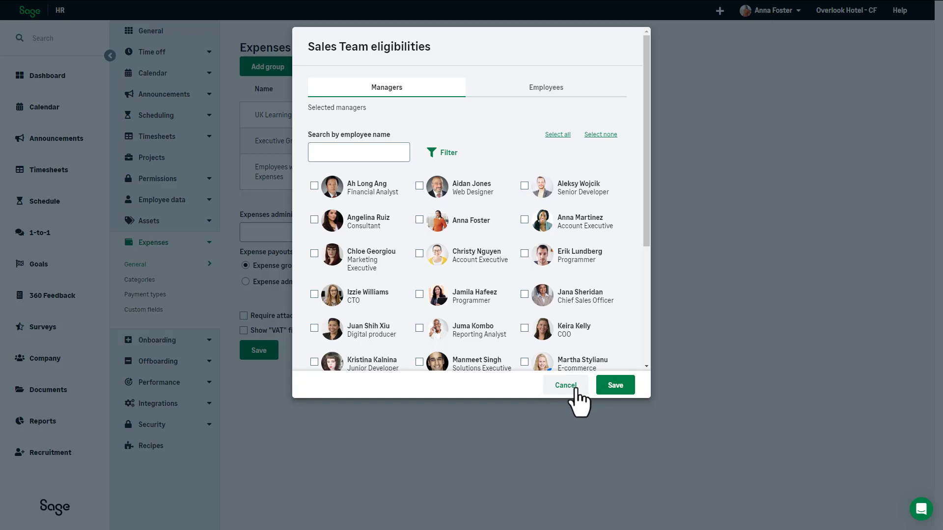
{"action": "mouse_move", "coordinate": [578, 391]}
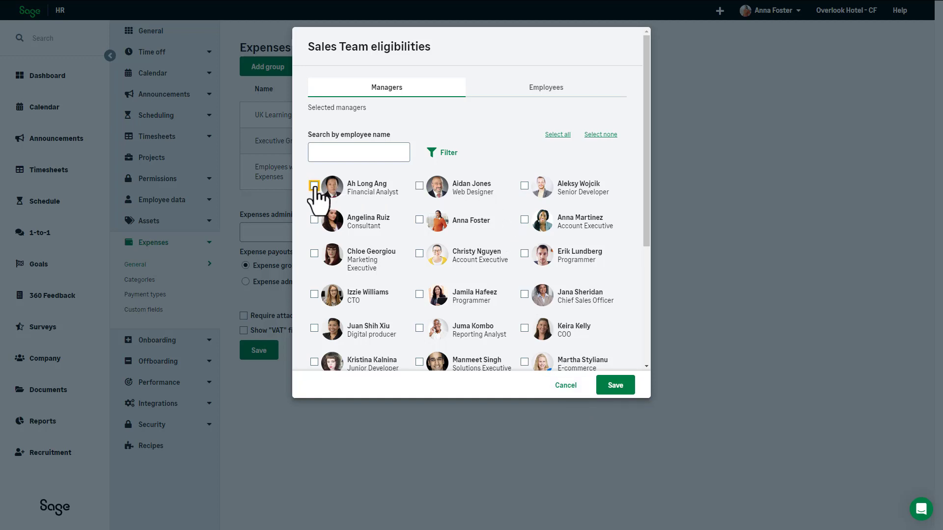
{"action": "left_click", "coordinate": [314, 186]}
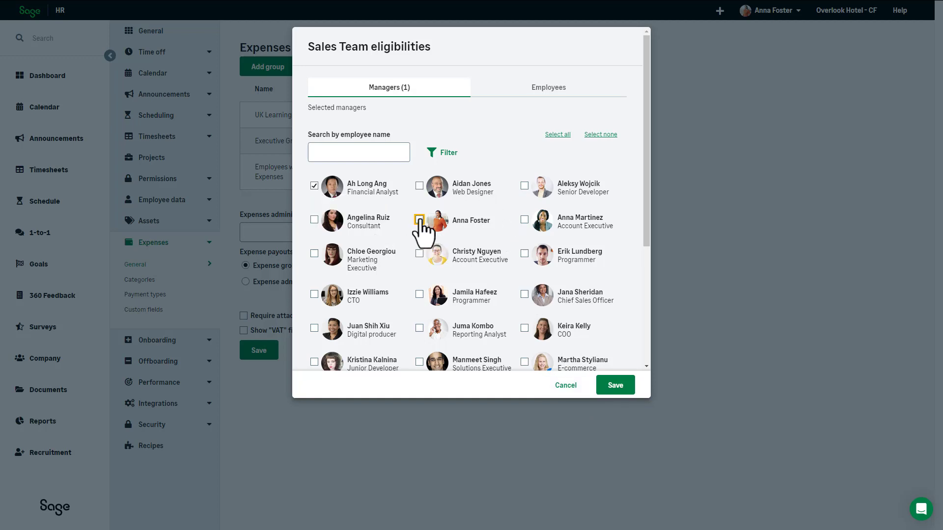
{"action": "left_click", "coordinate": [419, 219]}
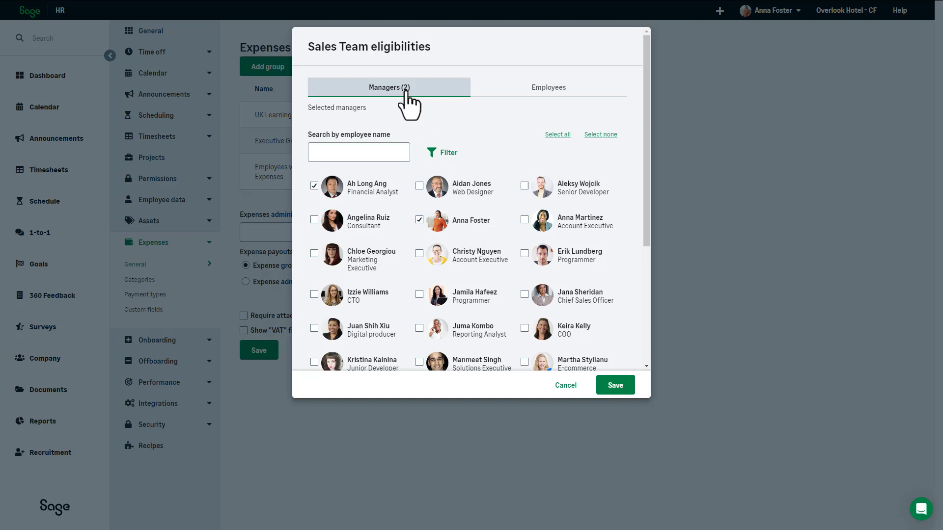
{"action": "left_click", "coordinate": [358, 152]}
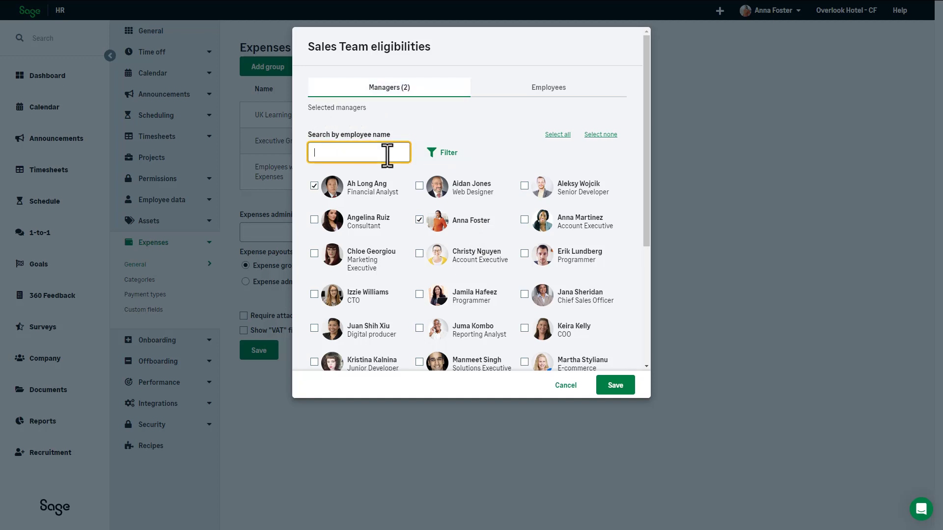
{"action": "left_click", "coordinate": [442, 152]}
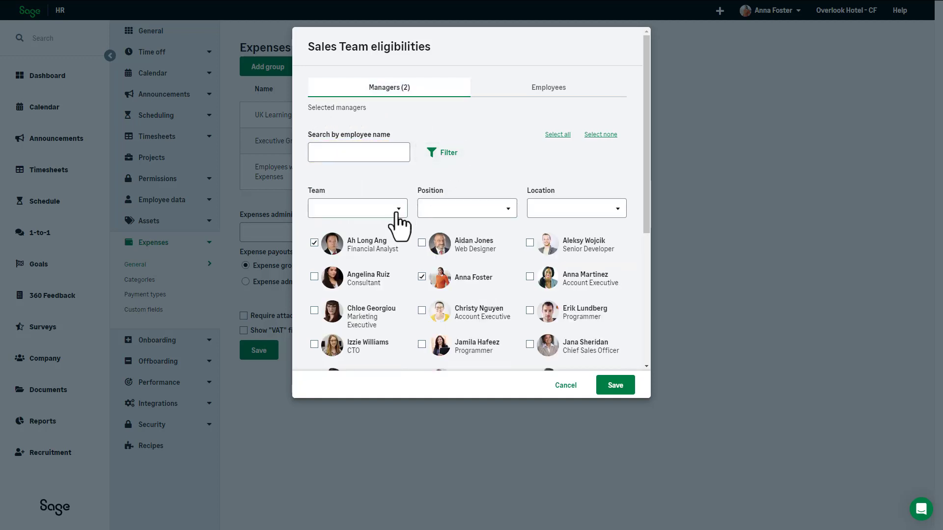
{"action": "left_click", "coordinate": [466, 208]}
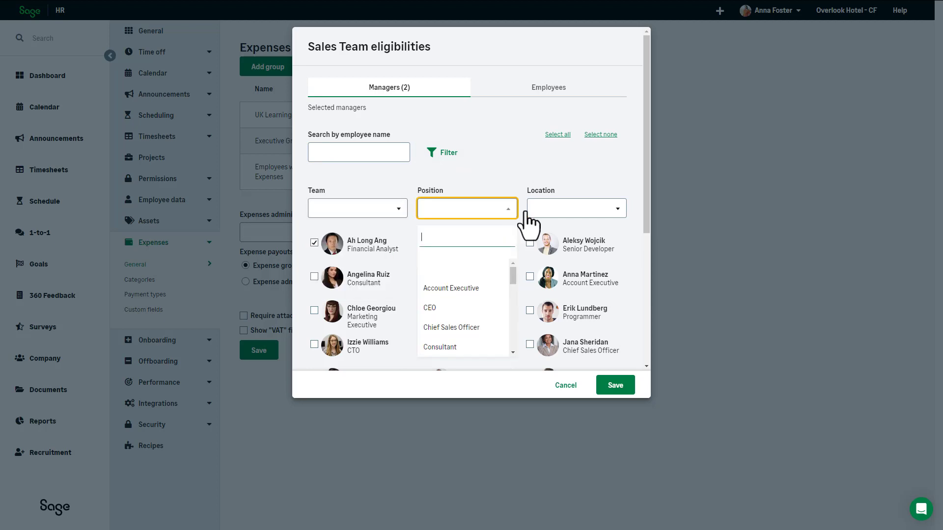
{"action": "left_click", "coordinate": [574, 209]}
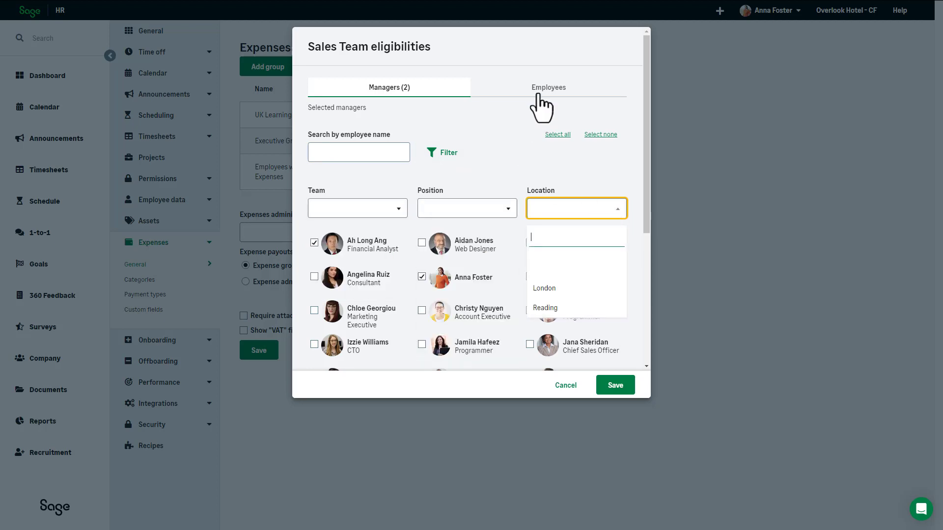
Assign all London-based employees to the group and save its members.
{"action": "left_click", "coordinate": [547, 87]}
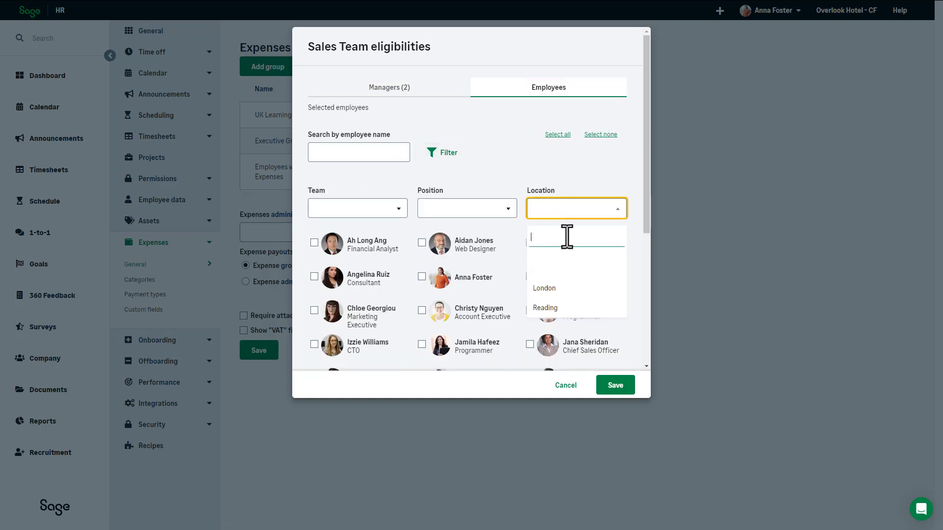
{"action": "left_click", "coordinate": [543, 287]}
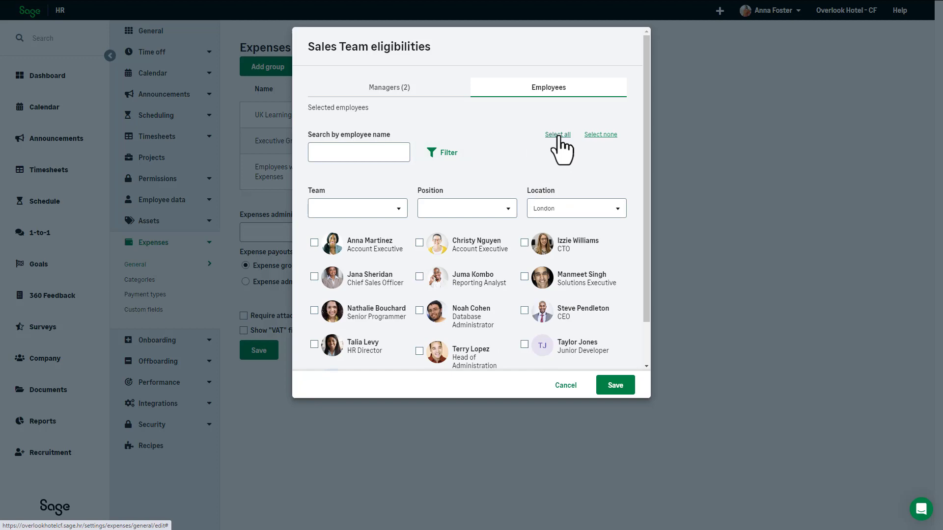
{"action": "left_click", "coordinate": [557, 135]}
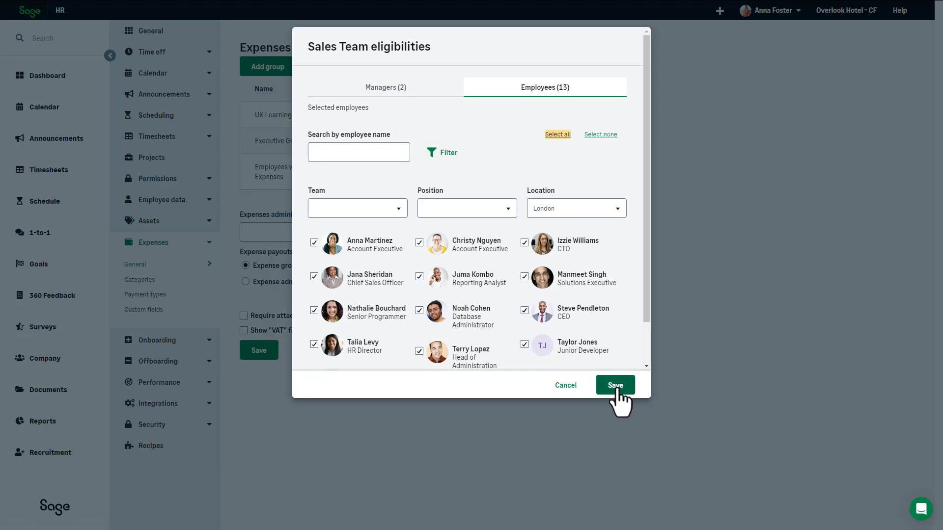
{"action": "left_click", "coordinate": [615, 385]}
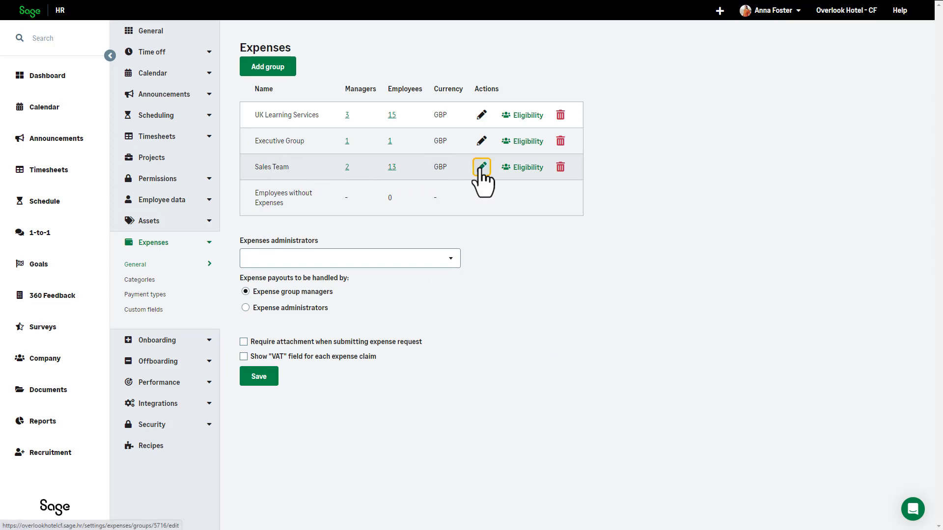
{"action": "left_click", "coordinate": [482, 167]}
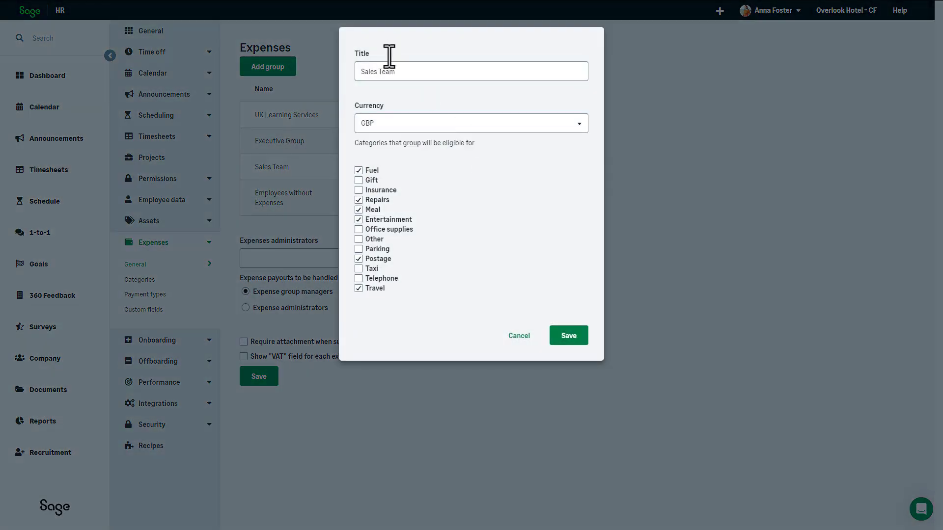
{"action": "left_click", "coordinate": [566, 336]}
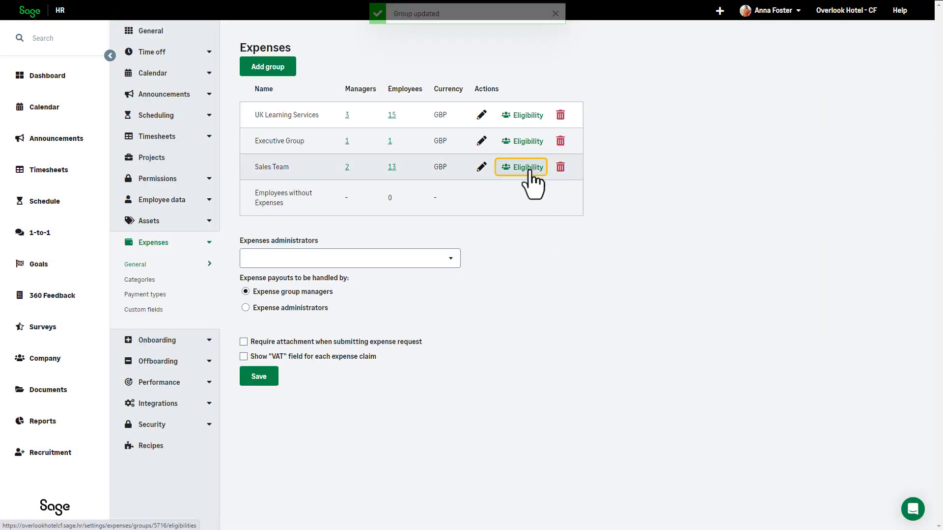
{"action": "left_click", "coordinate": [520, 167]}
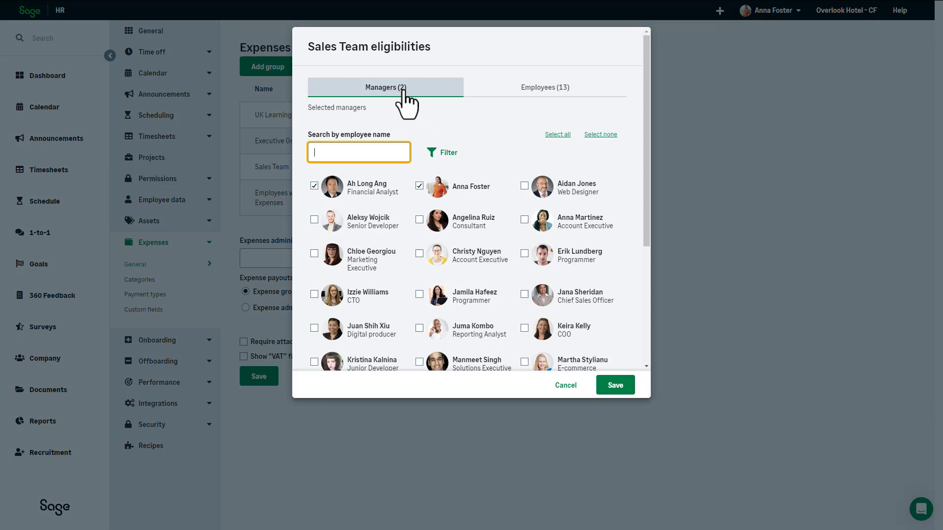
{"action": "left_click", "coordinate": [544, 87]}
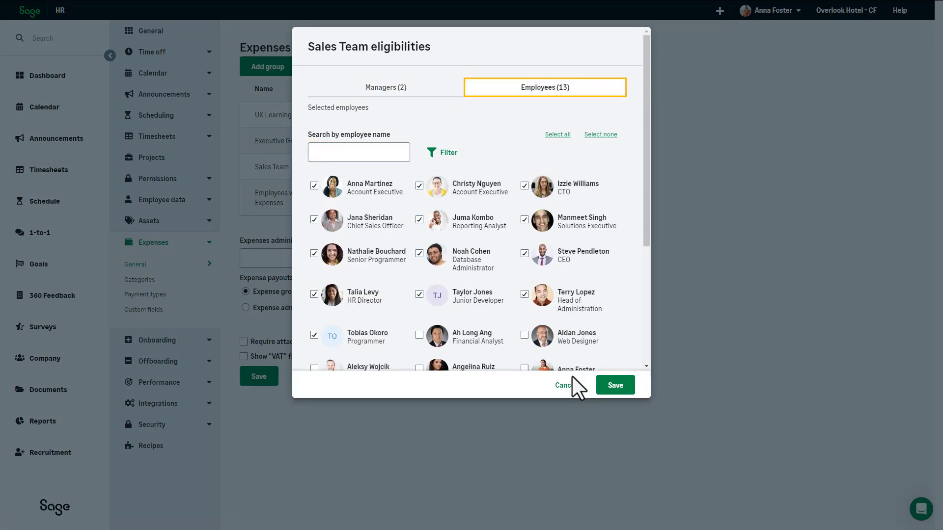
{"action": "left_click", "coordinate": [561, 385]}
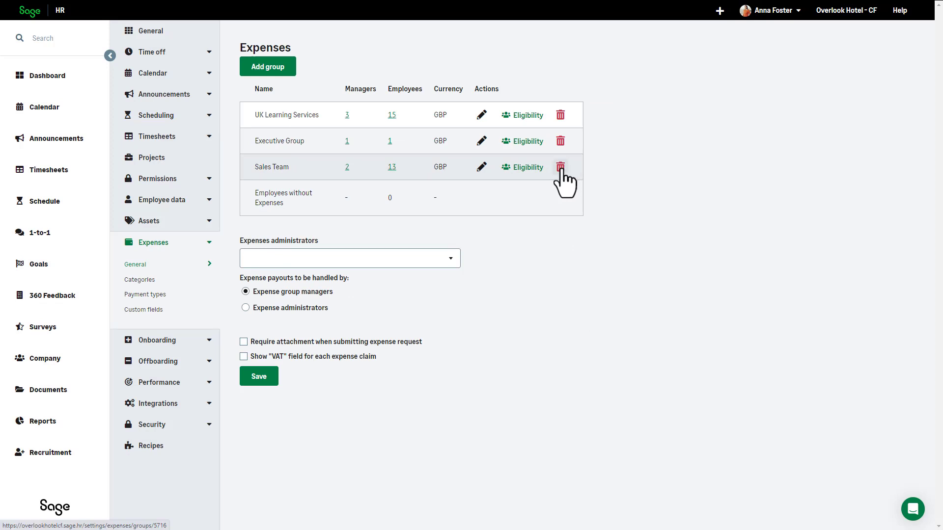
{"action": "mouse_move", "coordinate": [560, 167]}
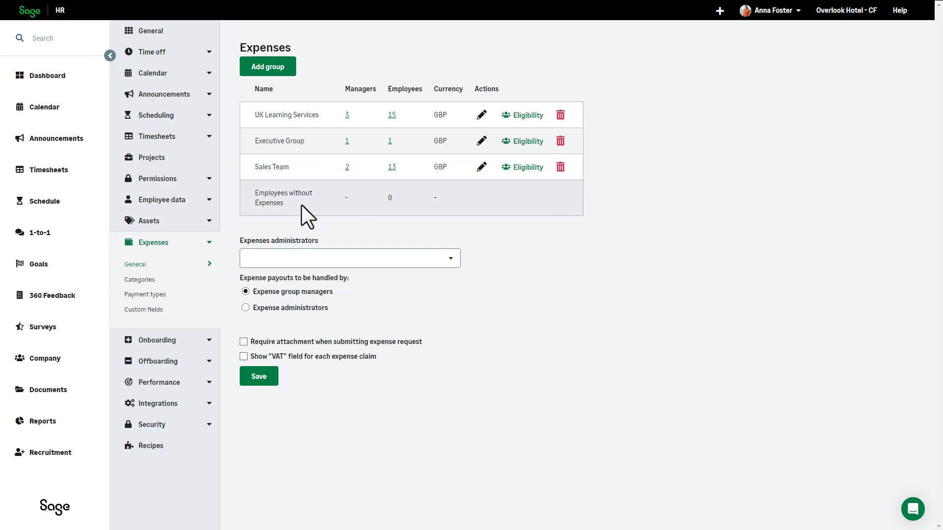
{"action": "mouse_move", "coordinate": [262, 210]}
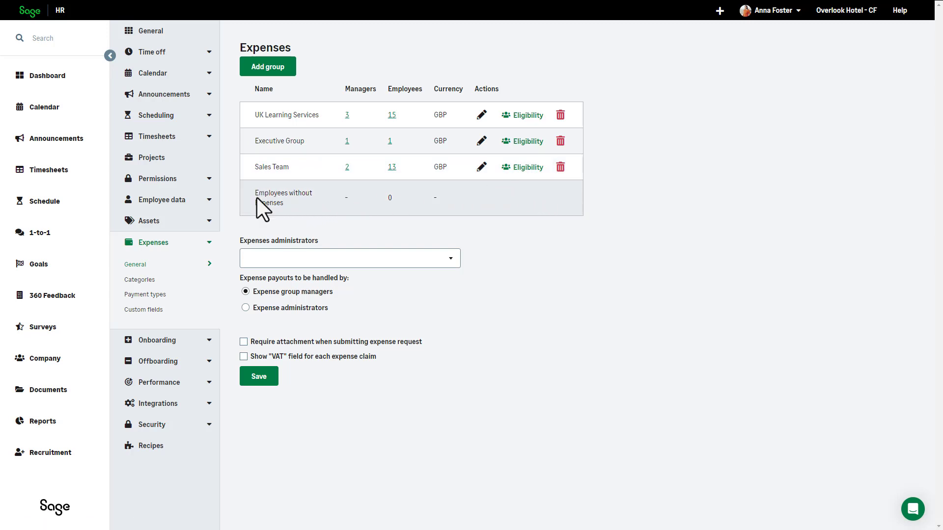
{"action": "mouse_move", "coordinate": [257, 210]}
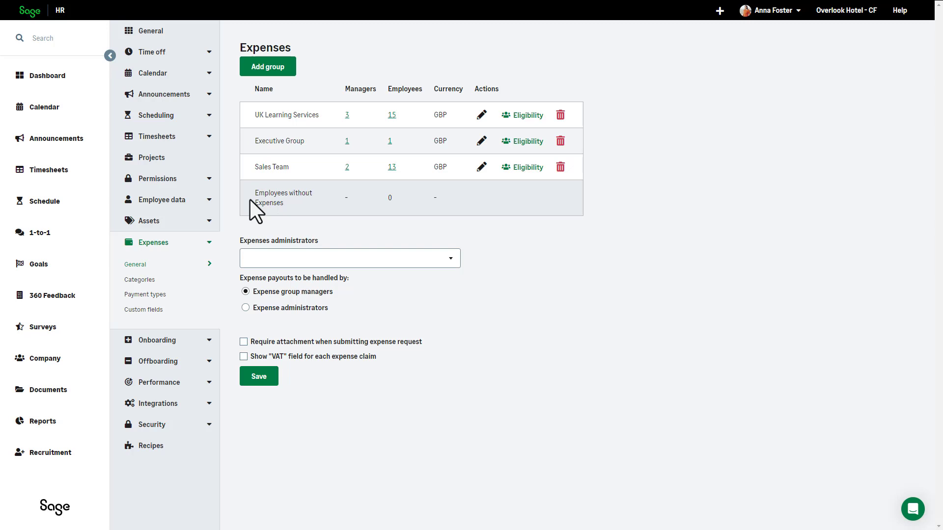
Toggle the attachment-required and VAT-field options on and back off, leaving general settings unchanged, then go to Categories.
{"action": "left_click", "coordinate": [349, 258]}
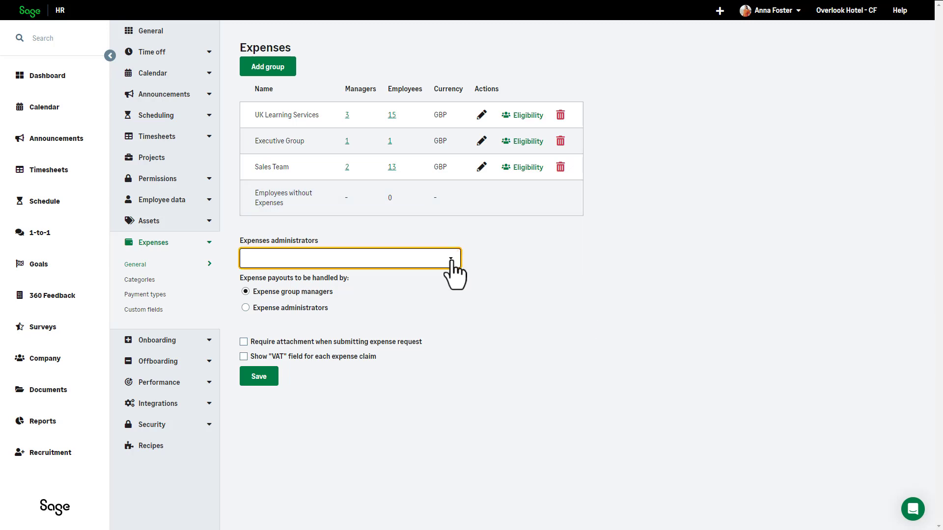
{"action": "left_click", "coordinate": [350, 258]}
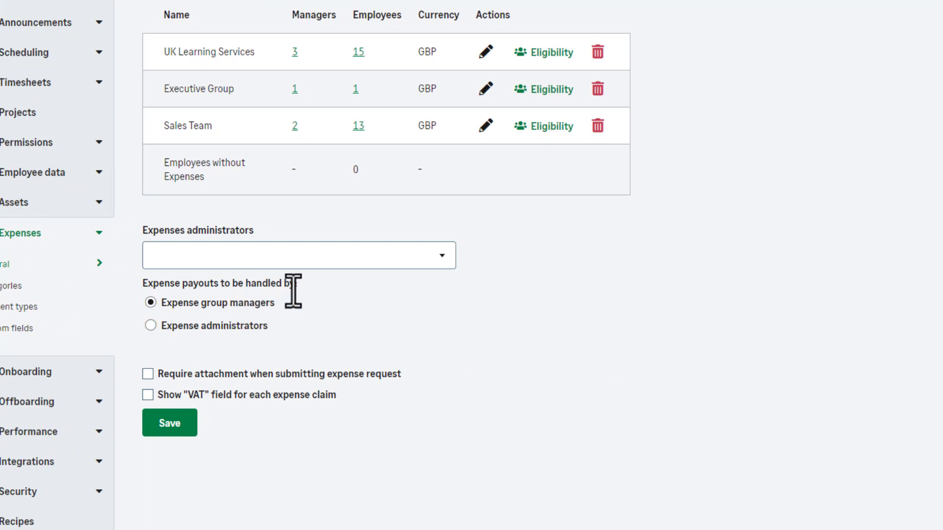
{"action": "left_click", "coordinate": [149, 327]}
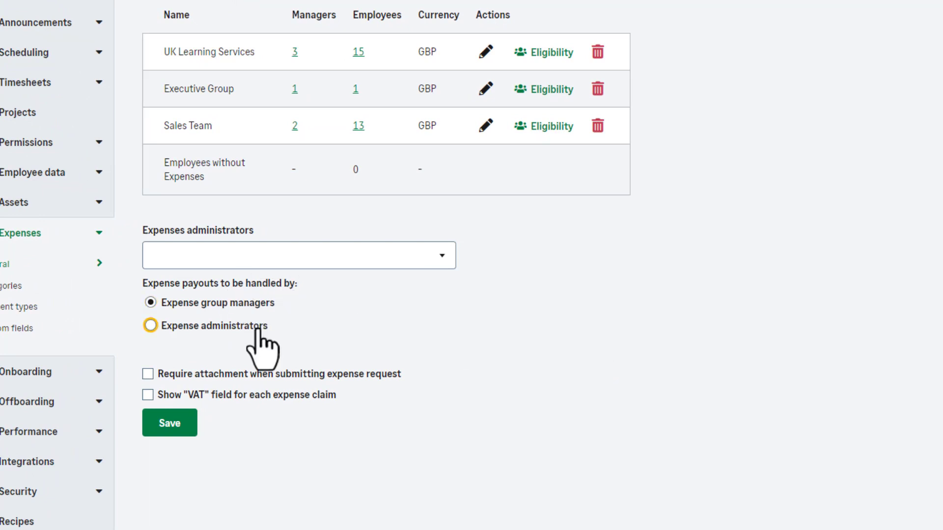
{"action": "left_click", "coordinate": [149, 302]}
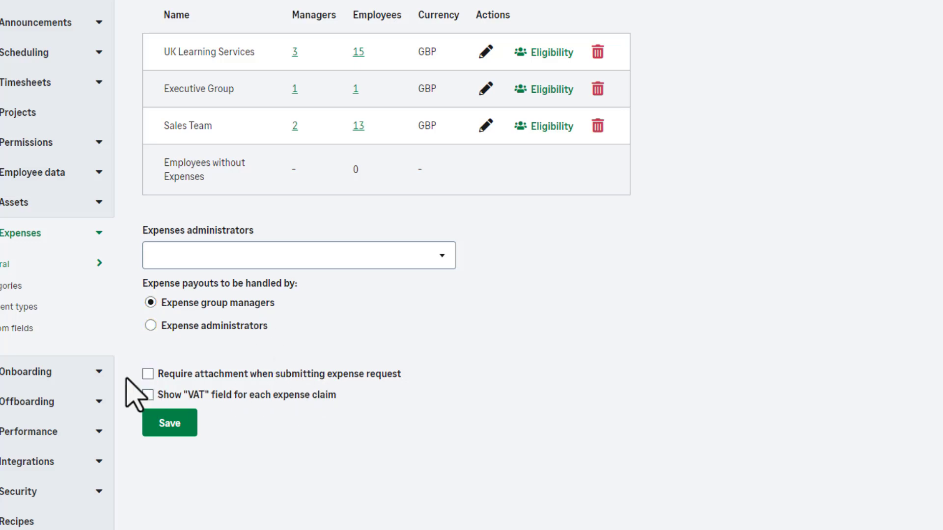
{"action": "left_click", "coordinate": [148, 373]}
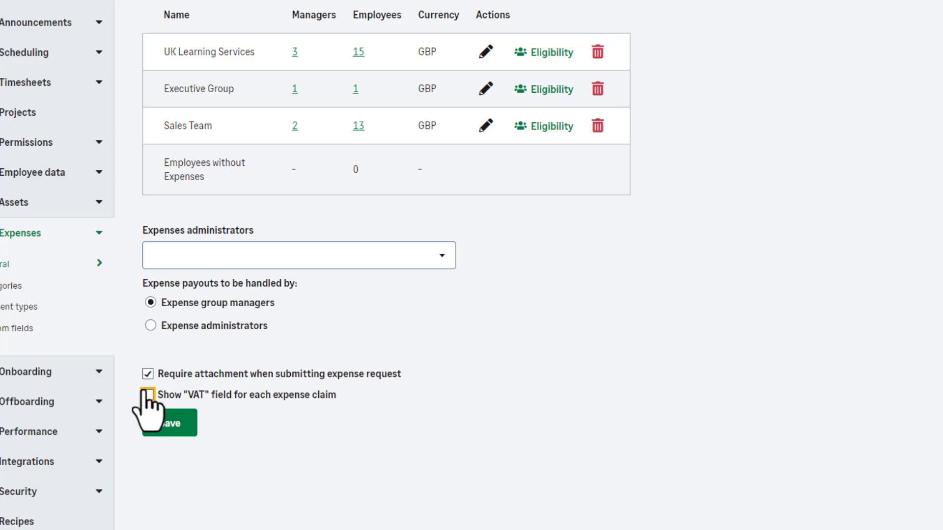
{"action": "left_click", "coordinate": [149, 373]}
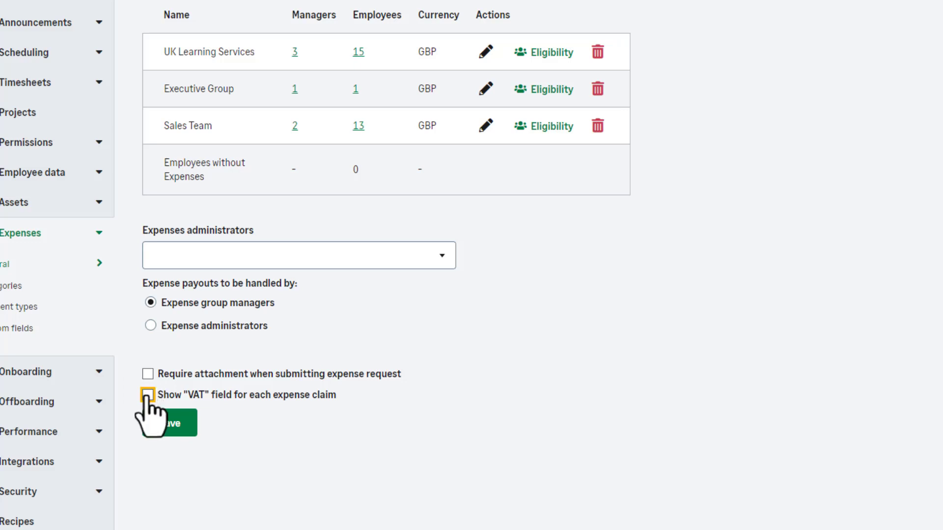
{"action": "left_click", "coordinate": [148, 395]}
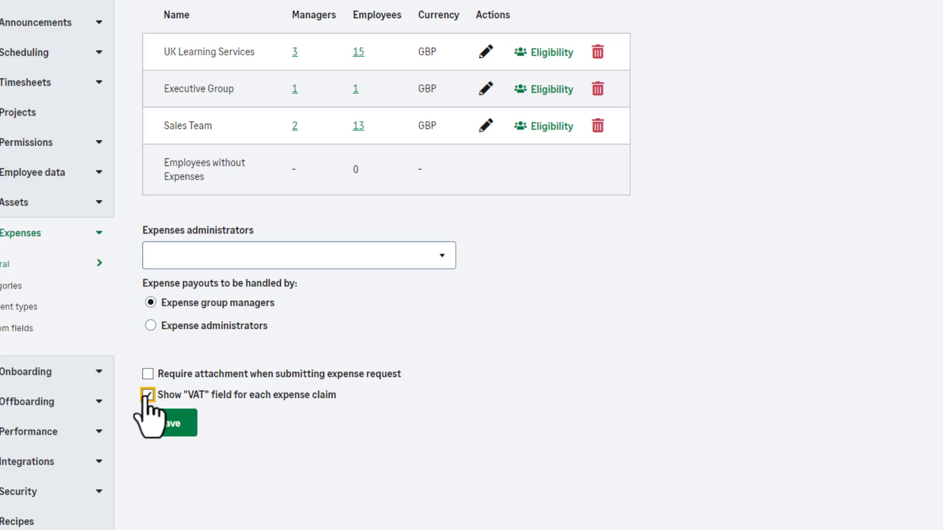
{"action": "left_click", "coordinate": [150, 395]}
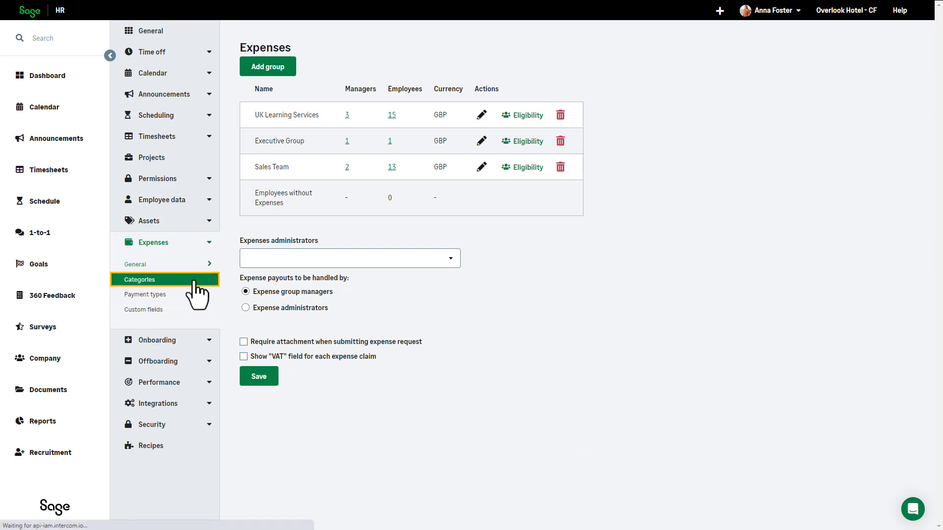
{"action": "left_click", "coordinate": [139, 279]}
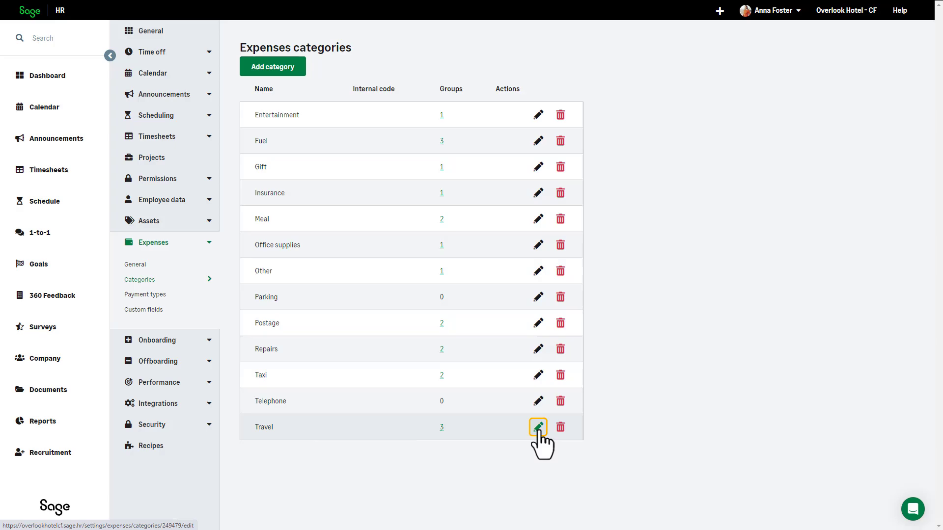
Review the Travel category and the Repairs groups list without changes, then begin a new category.
{"action": "left_click", "coordinate": [537, 428]}
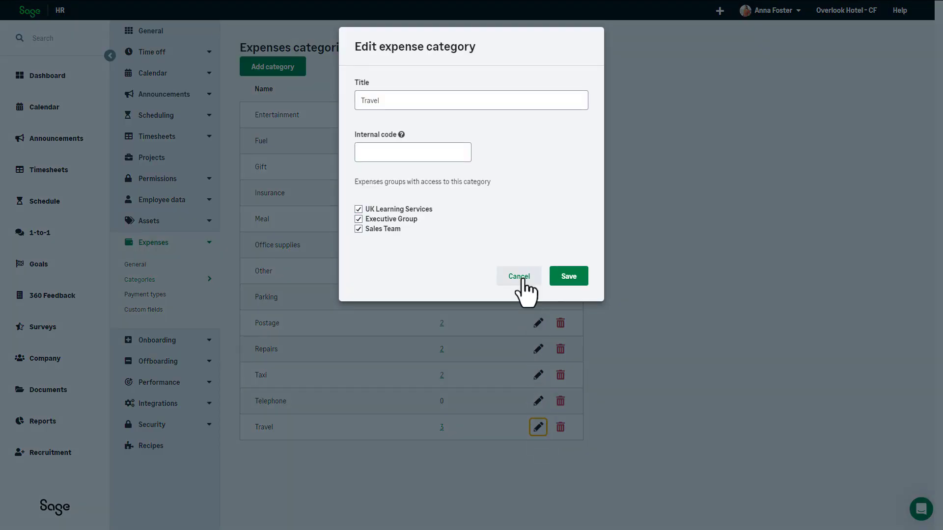
{"action": "left_click", "coordinate": [518, 276]}
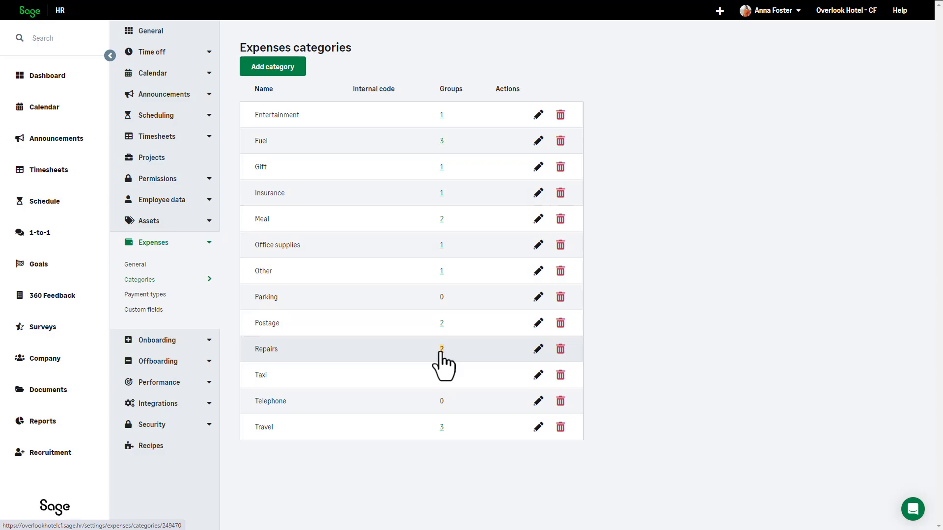
{"action": "left_click", "coordinate": [441, 349]}
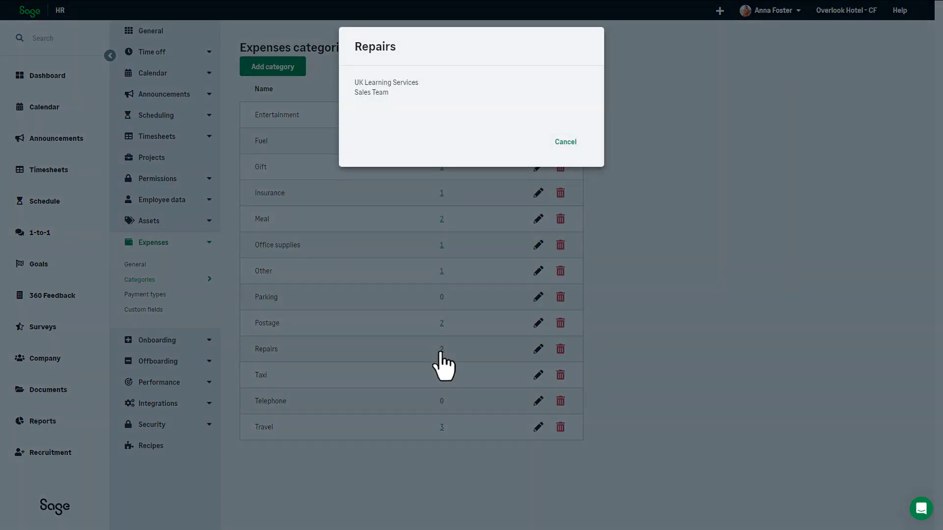
{"action": "left_click", "coordinate": [564, 141]}
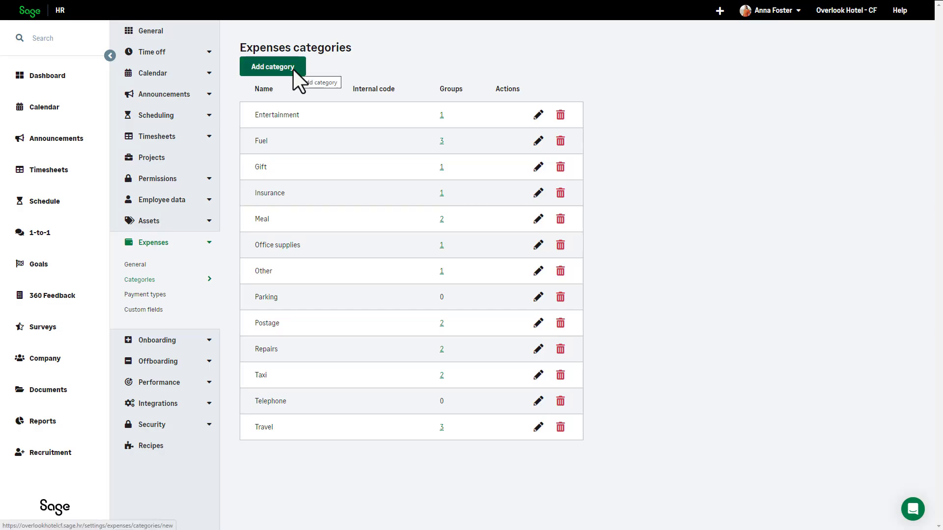
{"action": "left_click", "coordinate": [272, 66]}
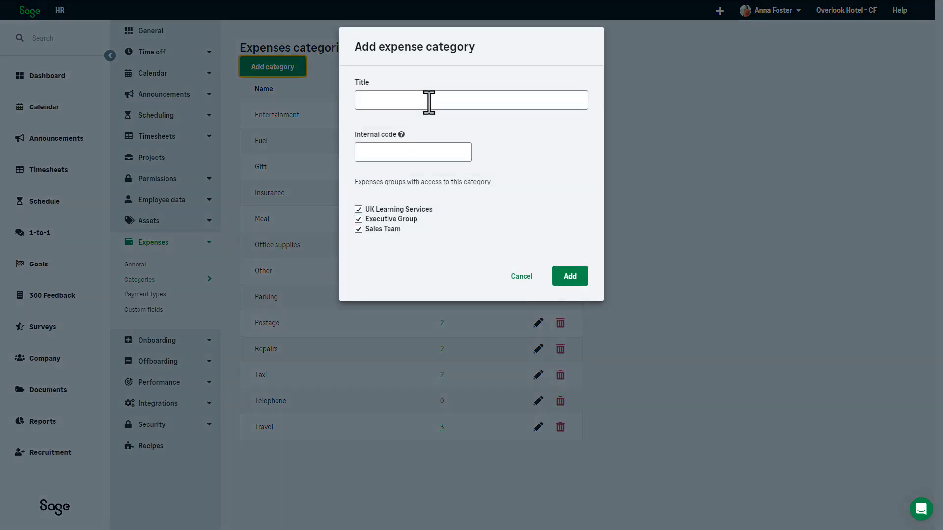
Add a Miscellaneous expense category available to the Executive Group.
{"action": "type", "text": "Miscellaneous"}
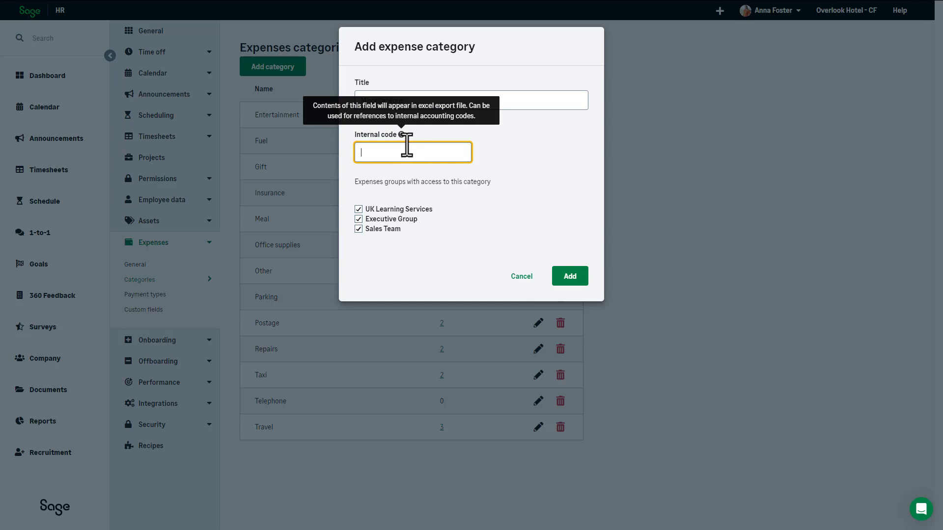
{"action": "type", "text": "Miscellaneous"}
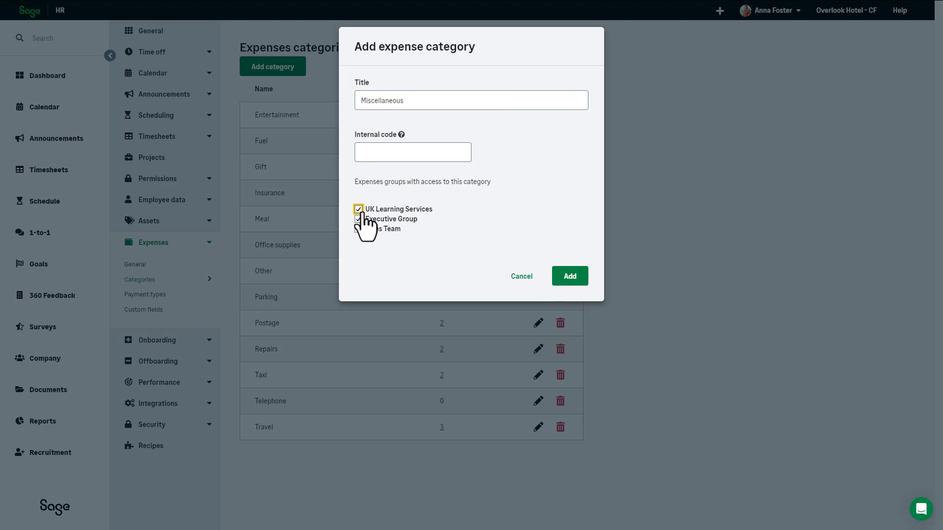
{"action": "left_click", "coordinate": [360, 208]}
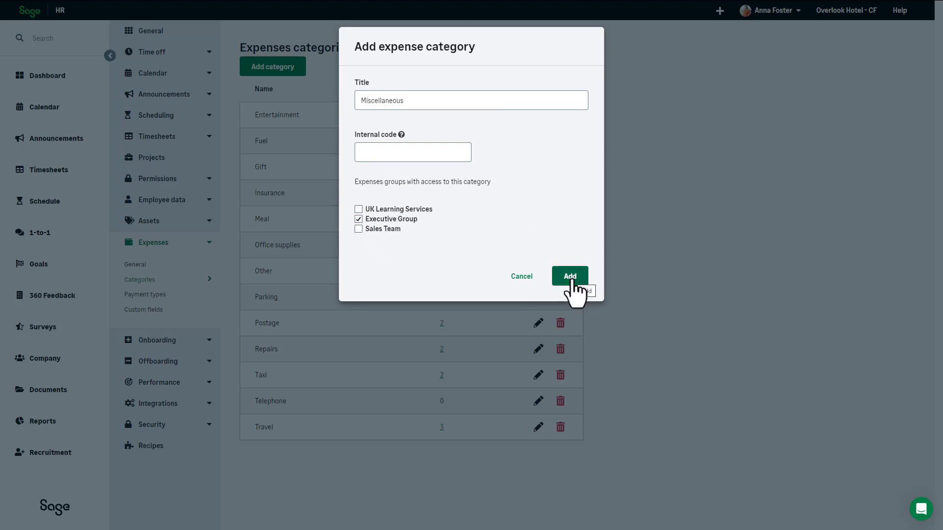
{"action": "left_click", "coordinate": [569, 276]}
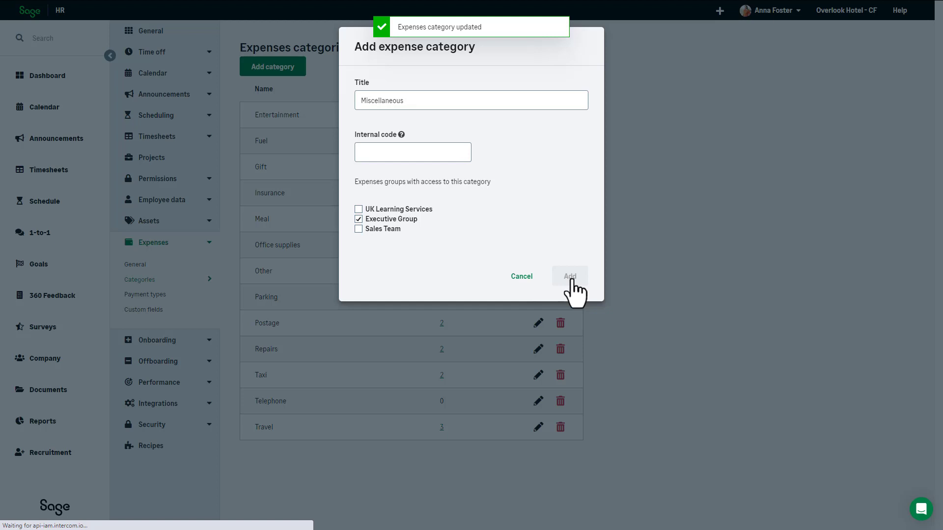
{"action": "left_click", "coordinate": [569, 277]}
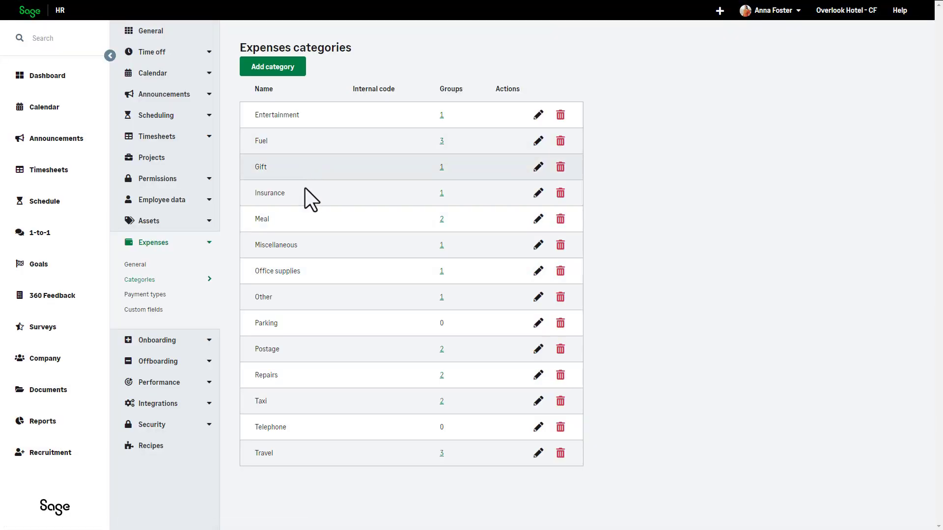
{"action": "mouse_move", "coordinate": [306, 265]}
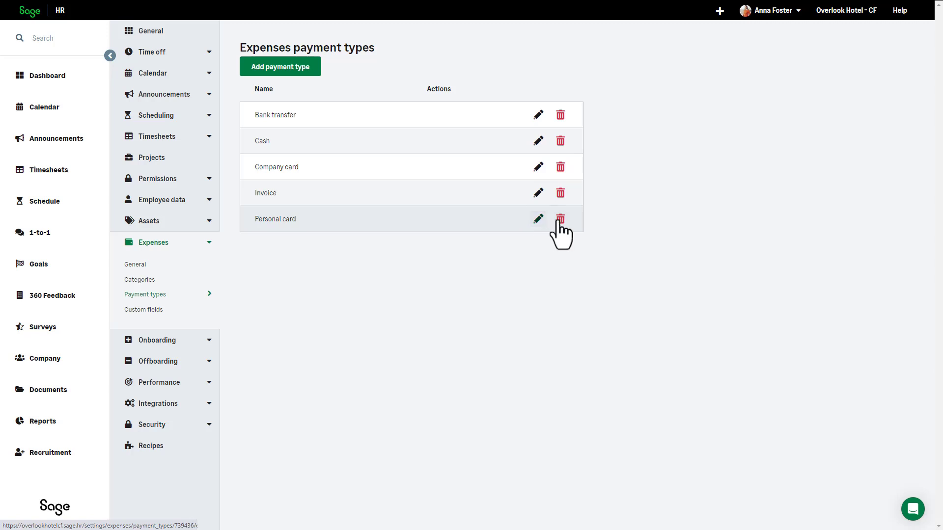
{"action": "mouse_move", "coordinate": [560, 220]}
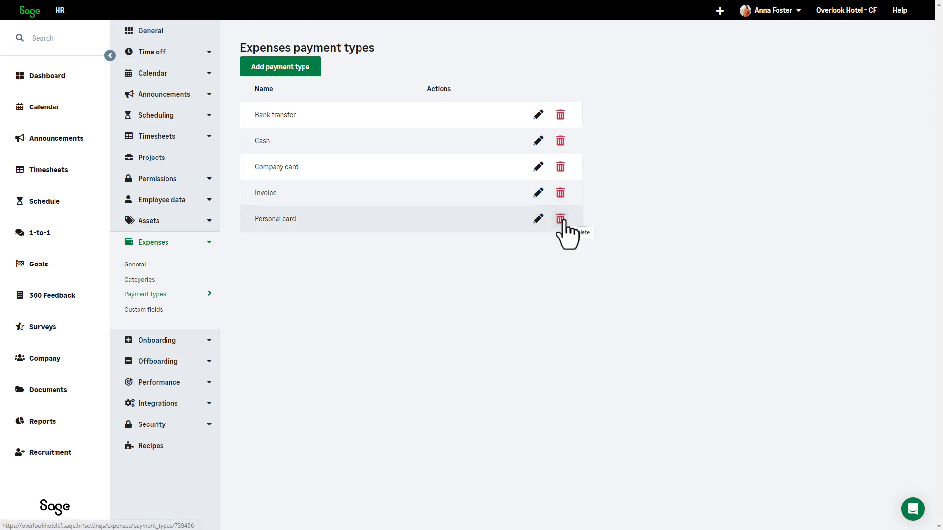
Add a new expense payment type titled Cheque.
{"action": "left_click", "coordinate": [280, 66]}
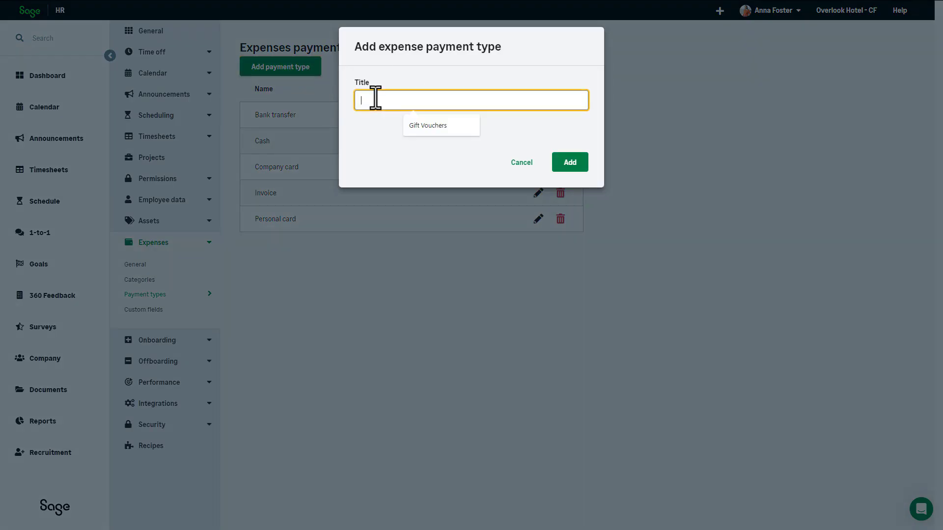
{"action": "type", "text": "Cheque"}
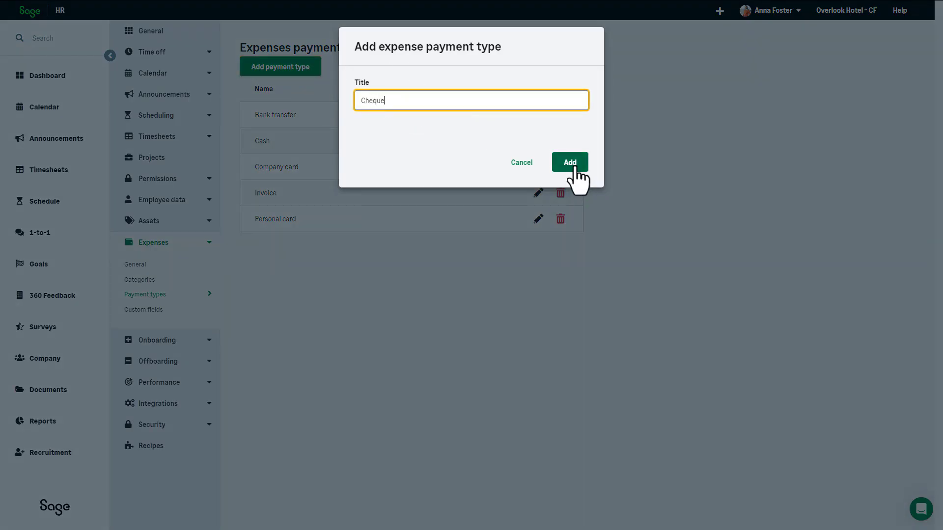
{"action": "left_click", "coordinate": [569, 162]}
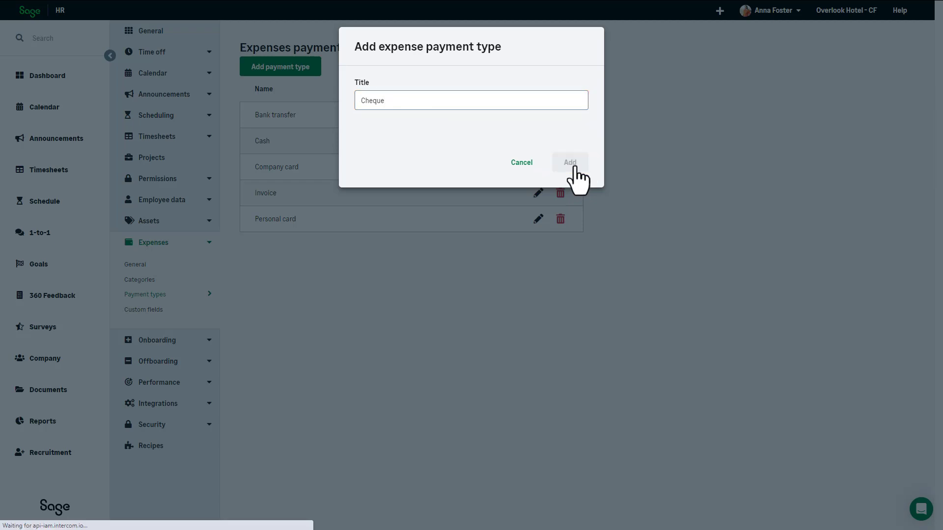
{"action": "left_click", "coordinate": [569, 162]}
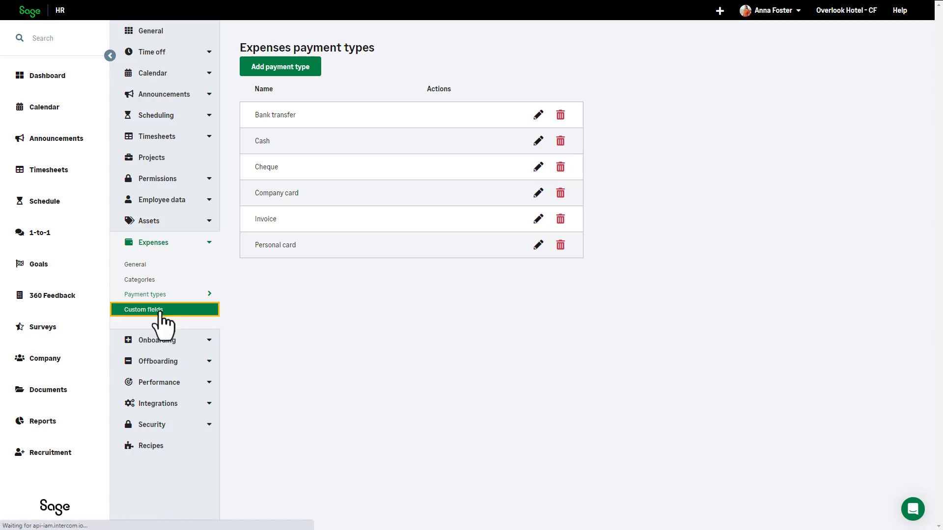
Start a new expenses custom field named PO Number of type Text field.
{"action": "left_click", "coordinate": [144, 309]}
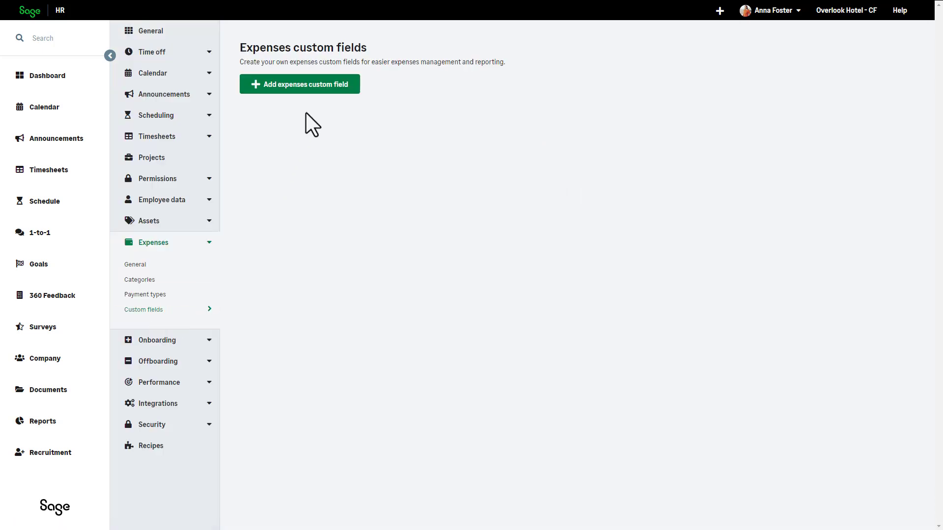
{"action": "left_click", "coordinate": [299, 84]}
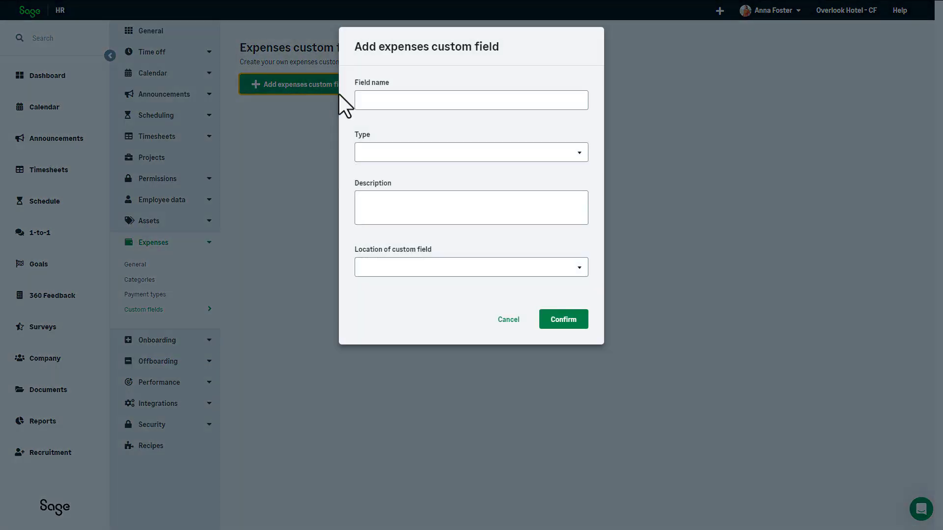
{"action": "type", "text": "PO Number"}
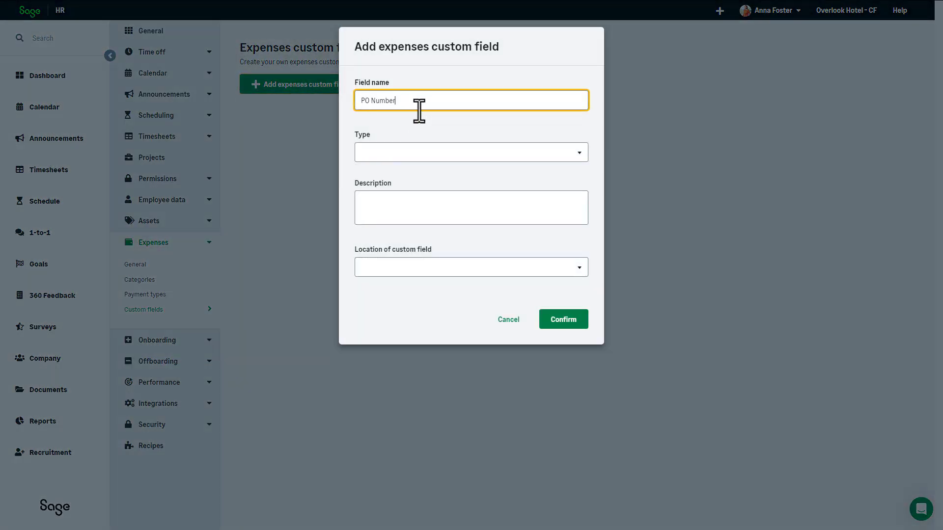
{"action": "left_click", "coordinate": [471, 152]}
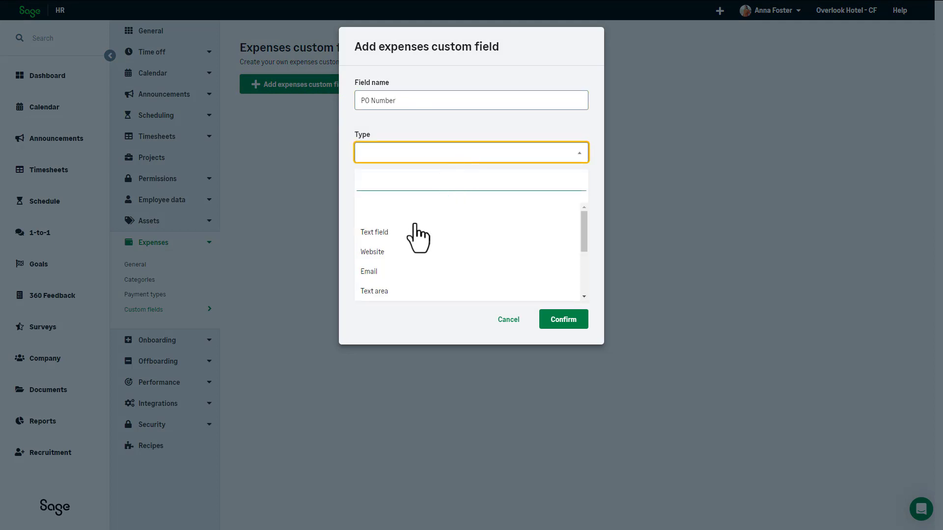
{"action": "left_click", "coordinate": [374, 233]}
{"action": "type", "text": ". Enter your PO Number here"}
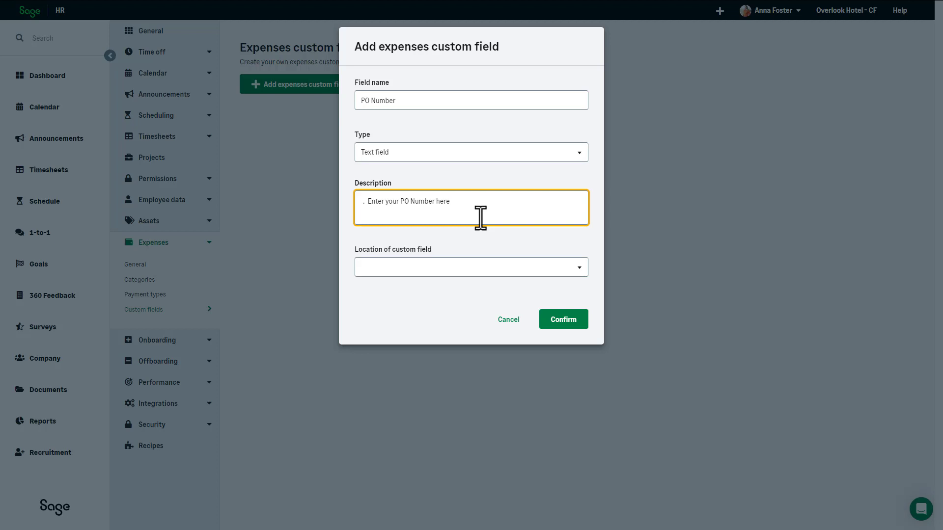
Place the PO Number field on the Add expense form and confirm it.
{"action": "left_click", "coordinate": [470, 268]}
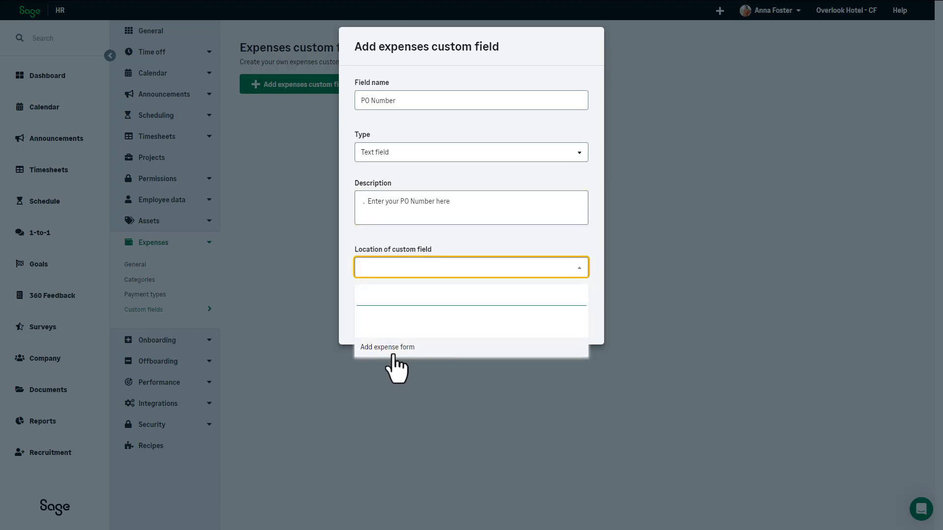
{"action": "left_click", "coordinate": [387, 347]}
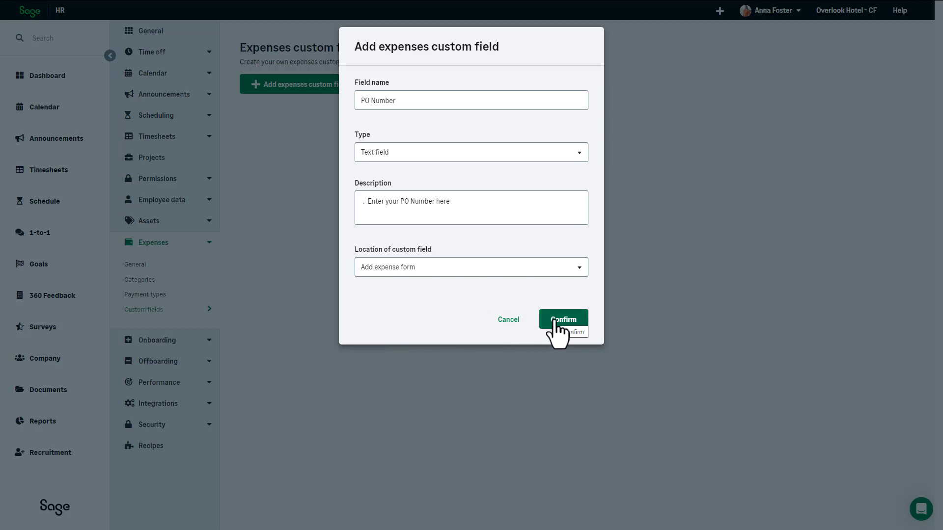
{"action": "left_click", "coordinate": [562, 319]}
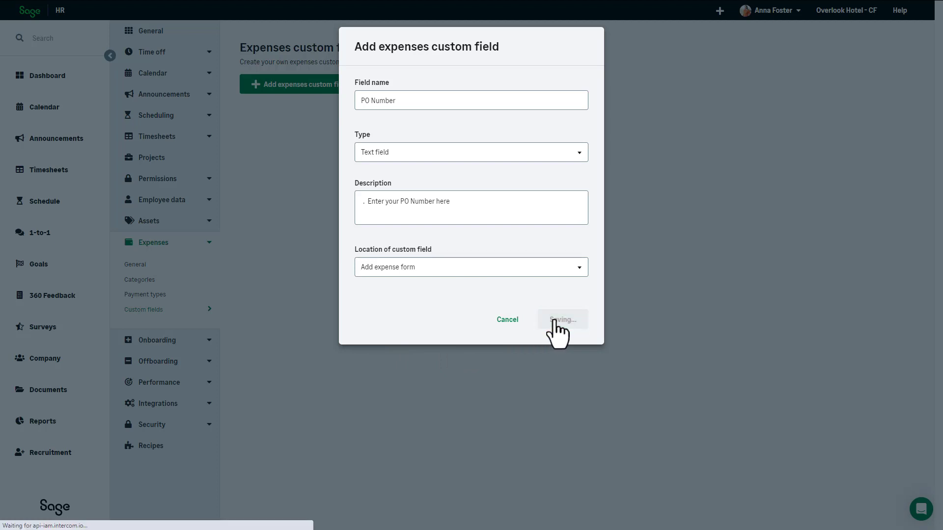
{"action": "left_click", "coordinate": [560, 319]}
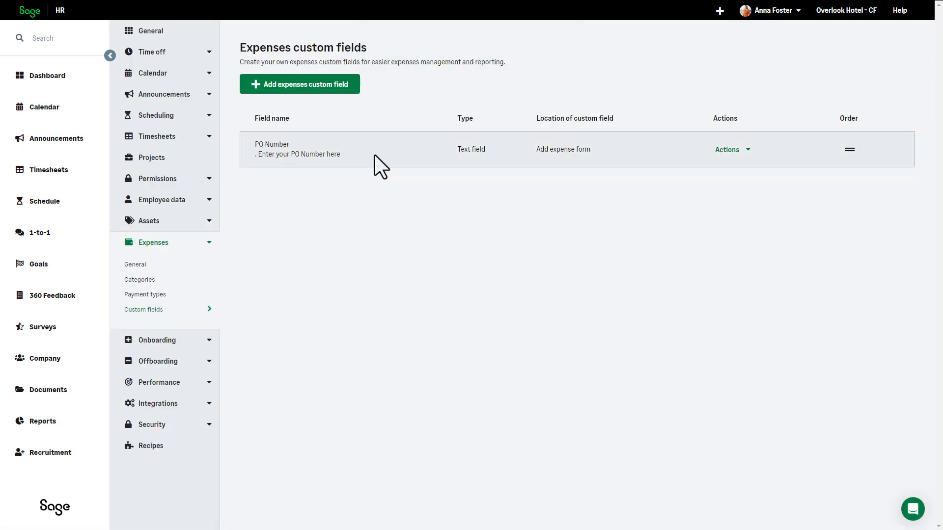
{"action": "mouse_move", "coordinate": [848, 149]}
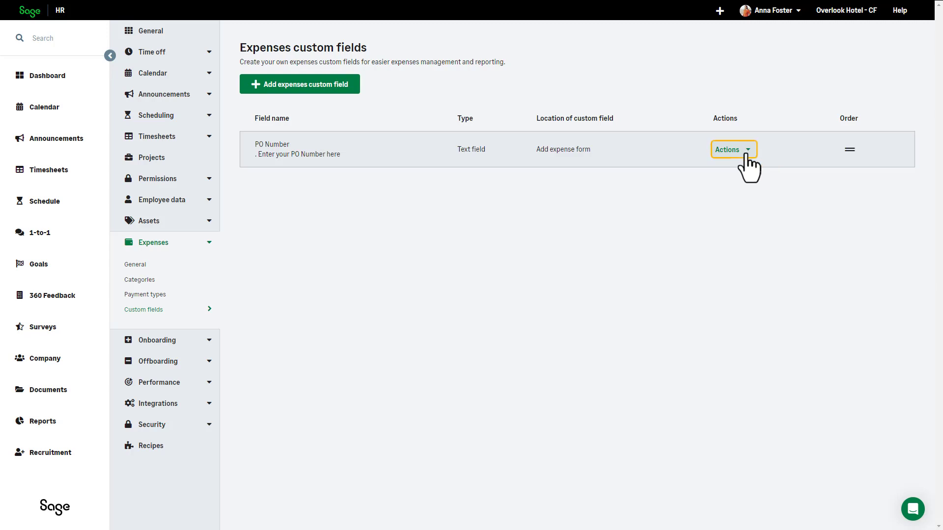
Show the Actions menu with edit and delete options for the PO Number field.
{"action": "left_click", "coordinate": [733, 149]}
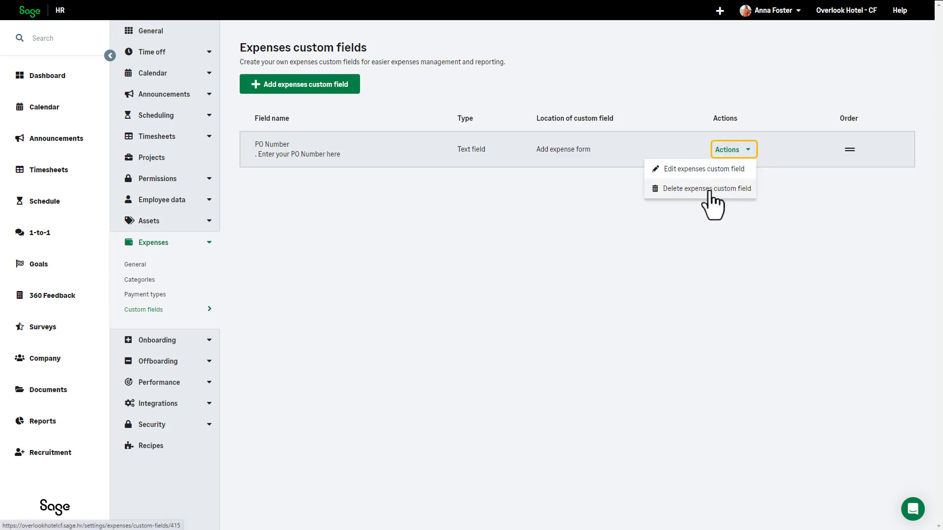